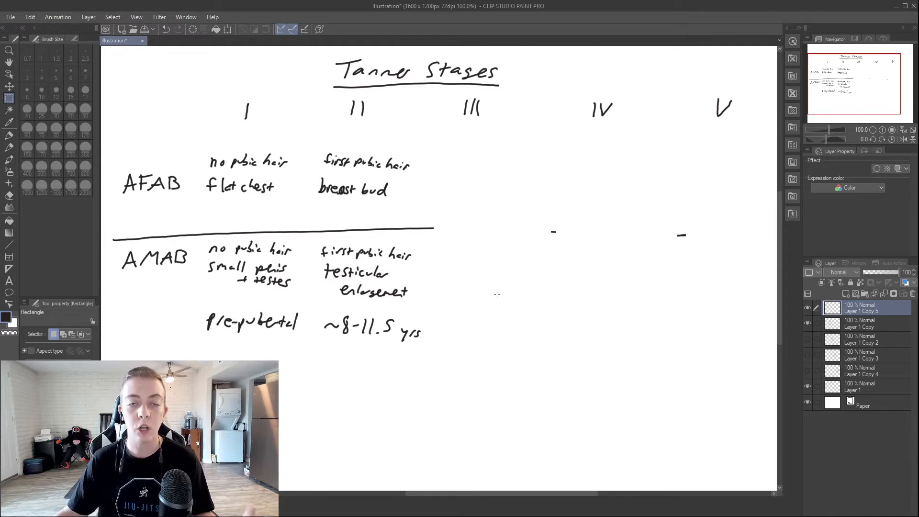
mouse_move(489, 290)
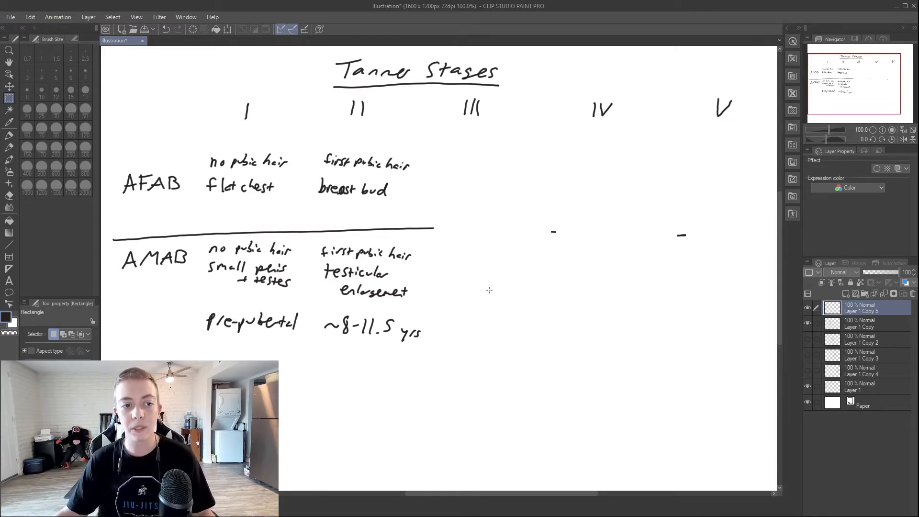
mouse_move(402, 207)
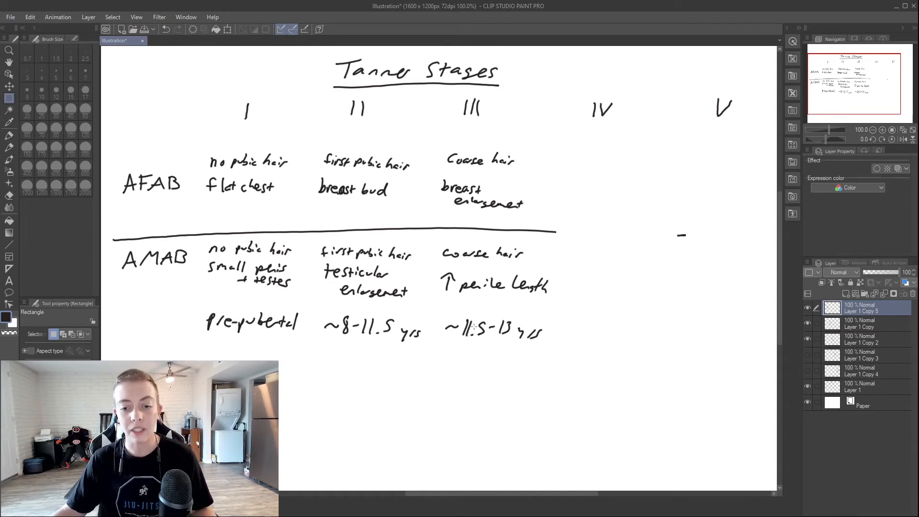
mouse_move(554, 321)
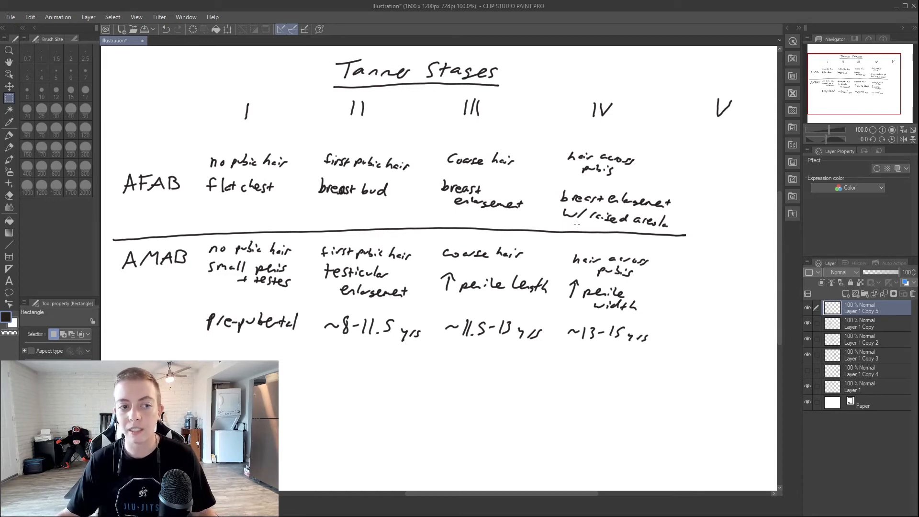
mouse_move(555, 192)
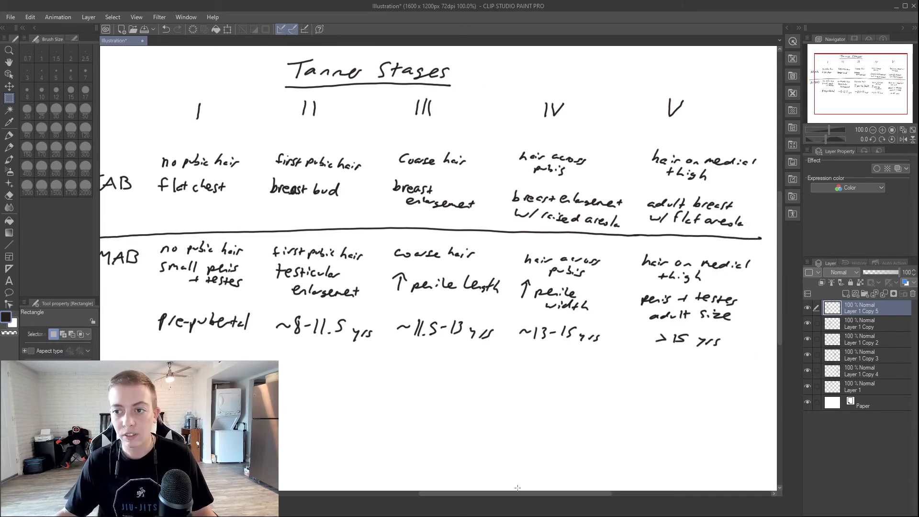
mouse_move(634, 284)
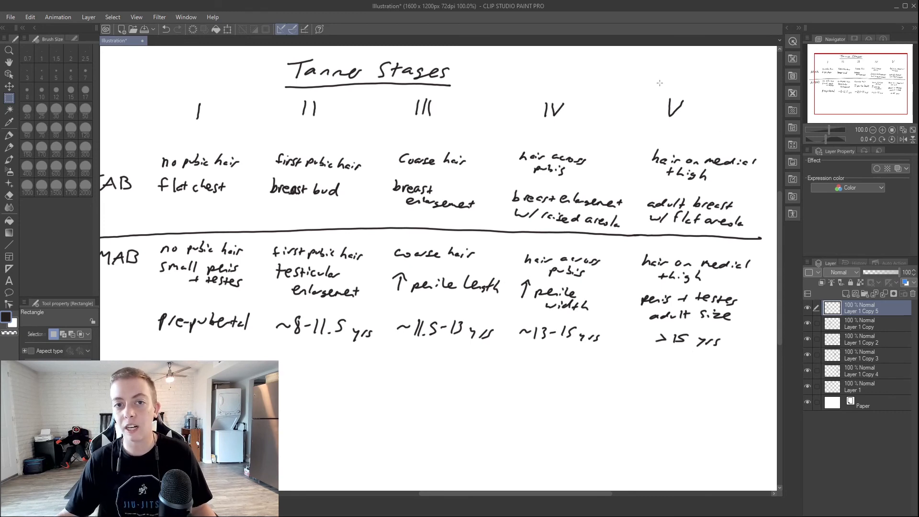
mouse_move(680, 81)
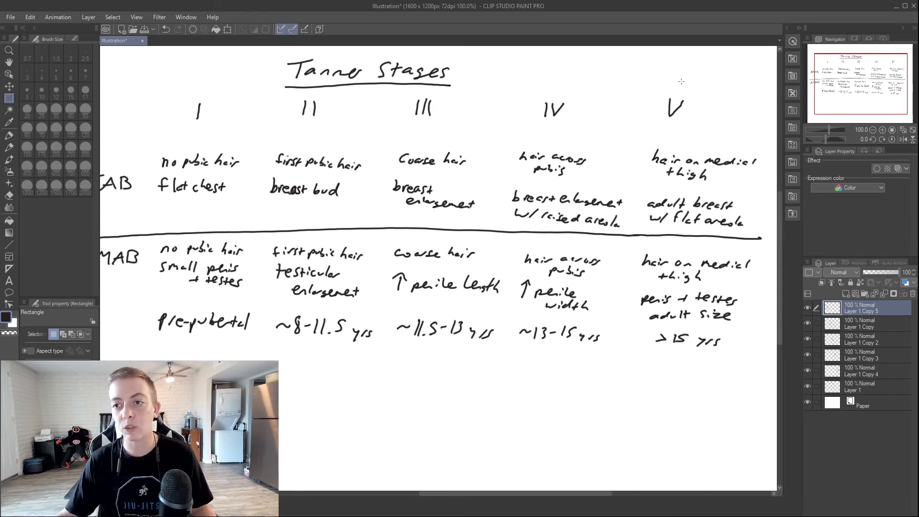